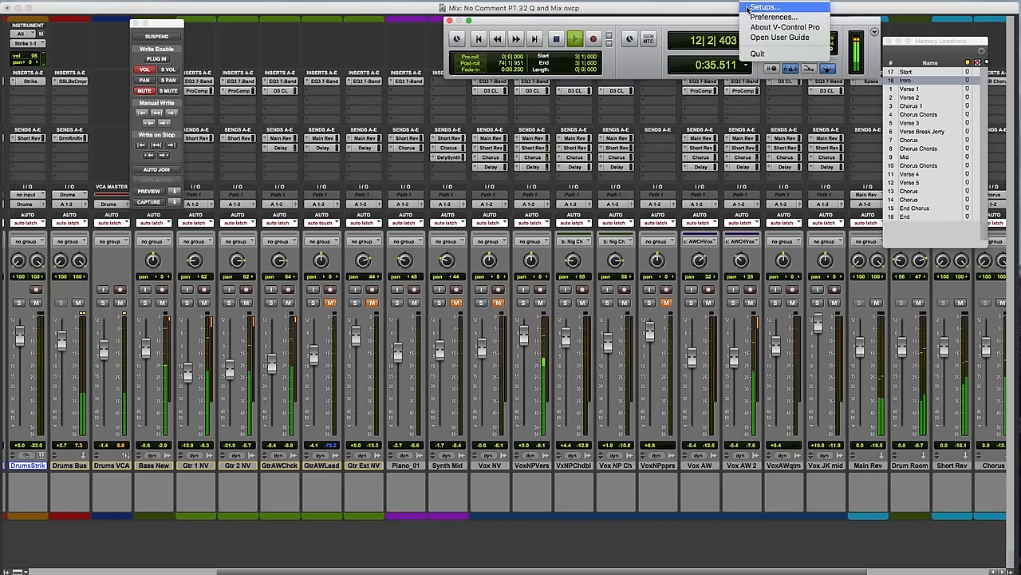
- Choose Setups... from the V-Control Pro menu and select the Pro Tools setup guide
click(765, 6)
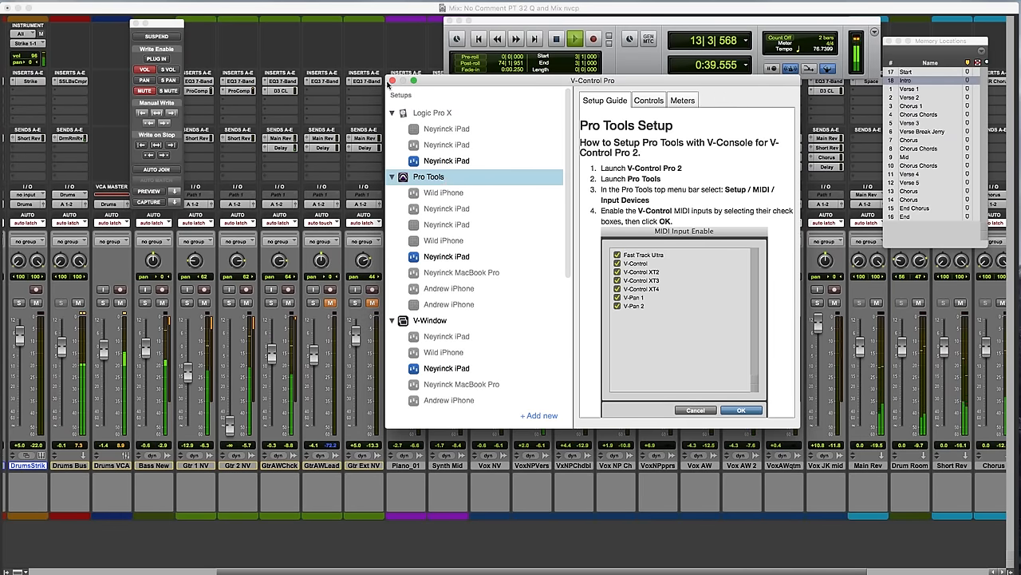
click(740, 410)
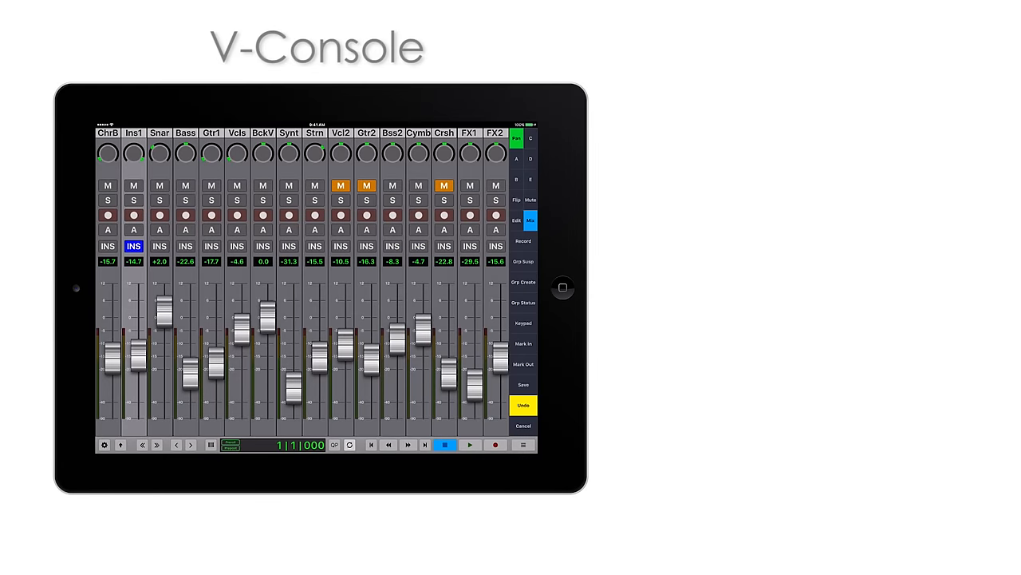
click(469, 445)
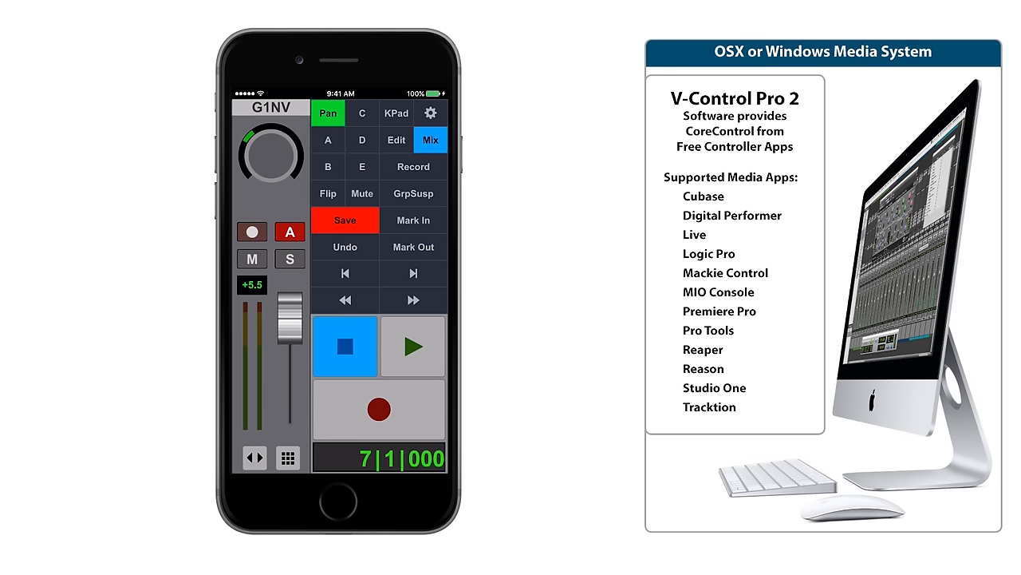
click(413, 347)
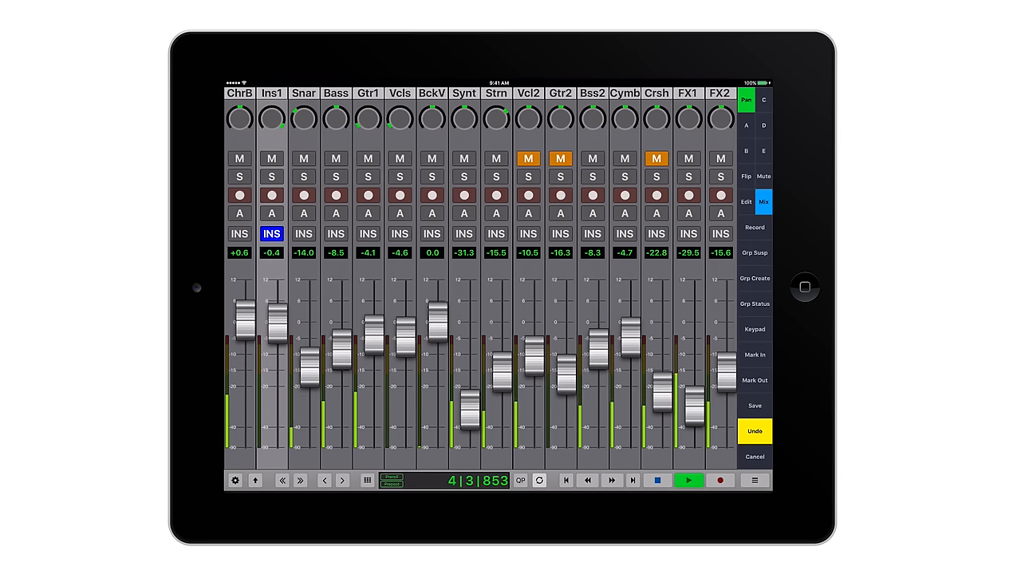
- Display send A levels, stop and return to zero, and turn on automation on all channel strips
click(746, 125)
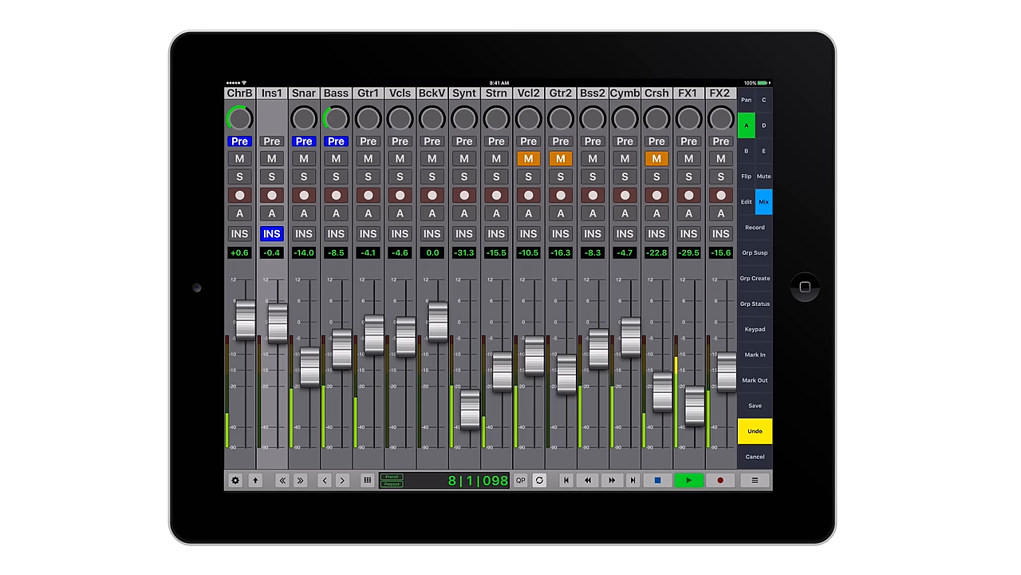
click(688, 480)
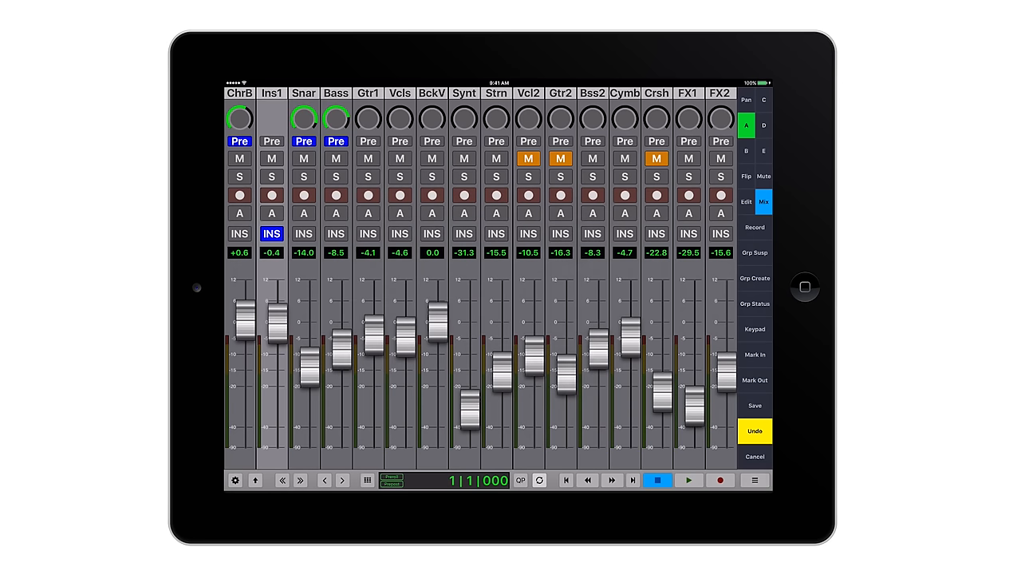
click(367, 480)
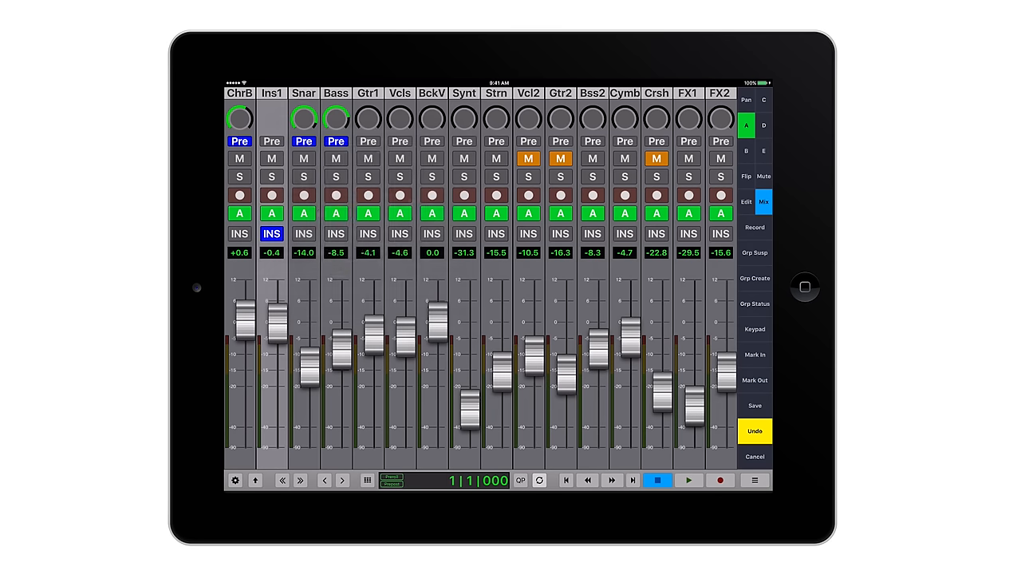
click(271, 233)
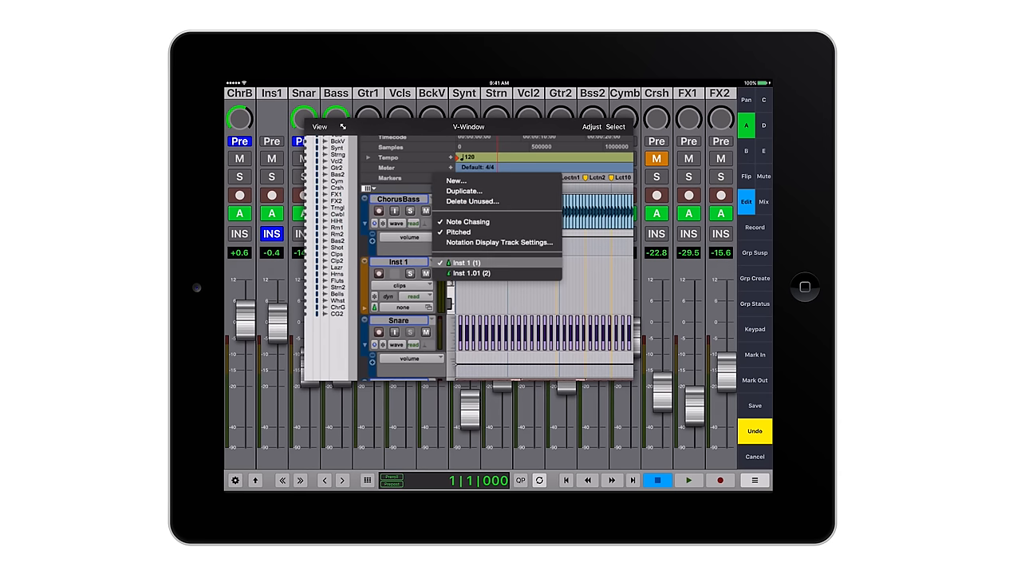
- Open the Inst 1 track's playlist menu in the V-Window edit view
click(471, 273)
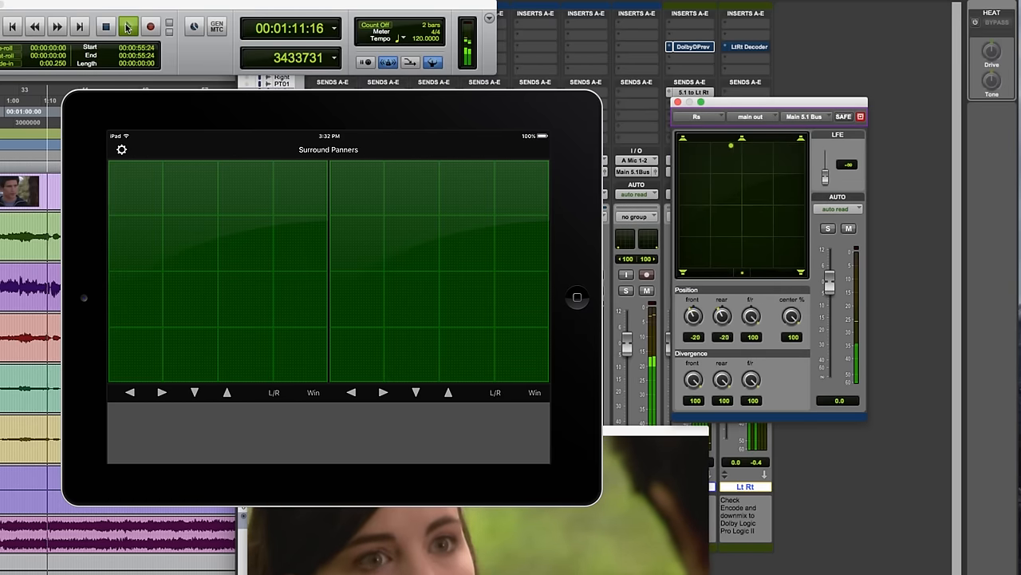
- In iPhone V-Panner with panner One, switch on Motion mode for Set Center and Send
click(129, 26)
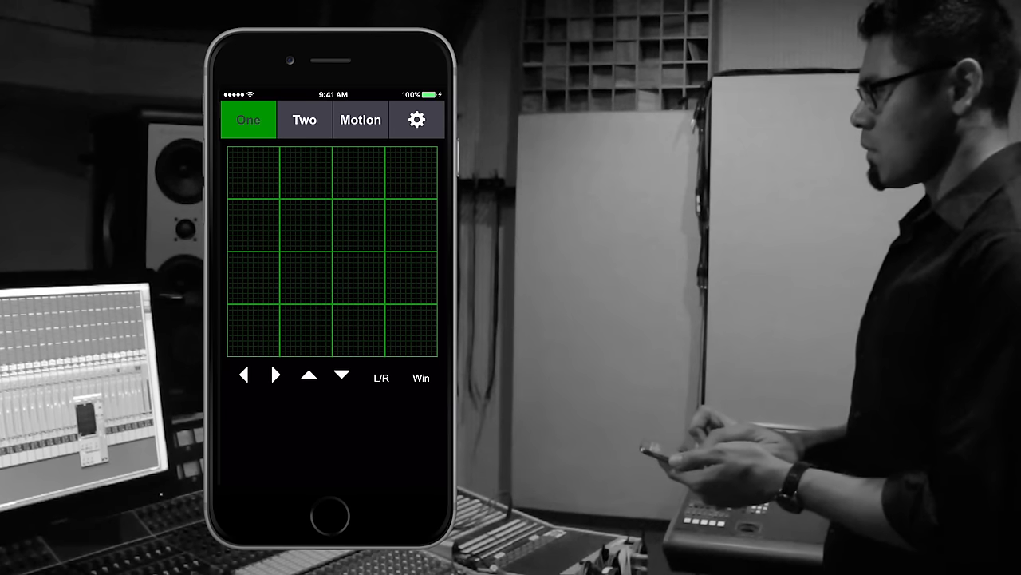
click(360, 120)
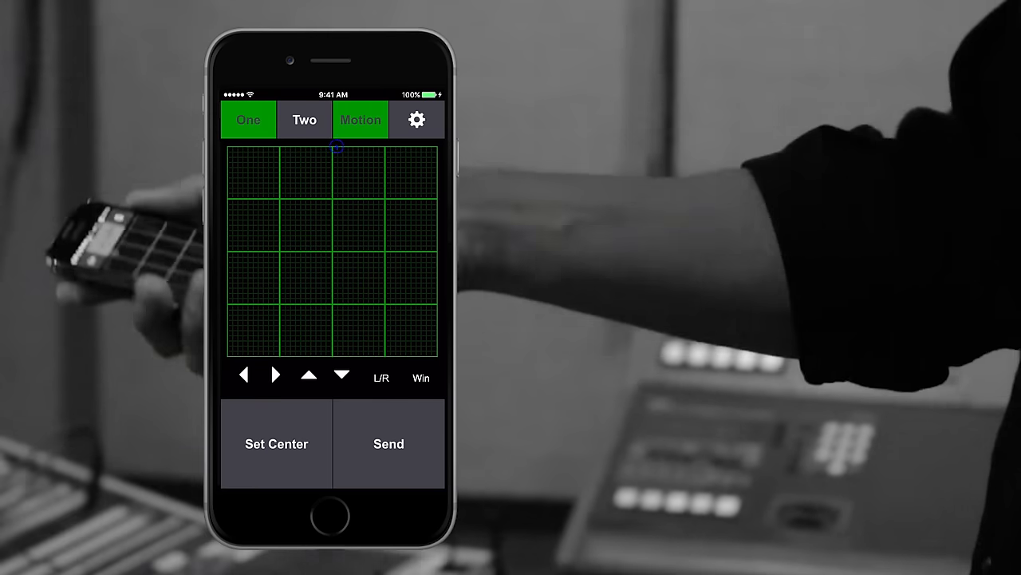